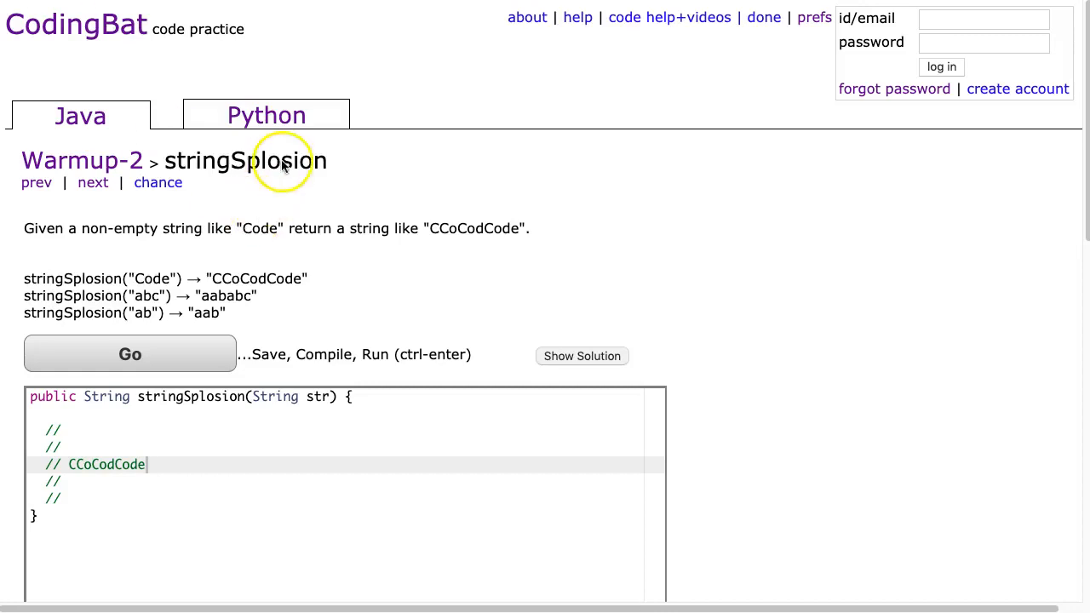
pyautogui.moveTo(104, 155)
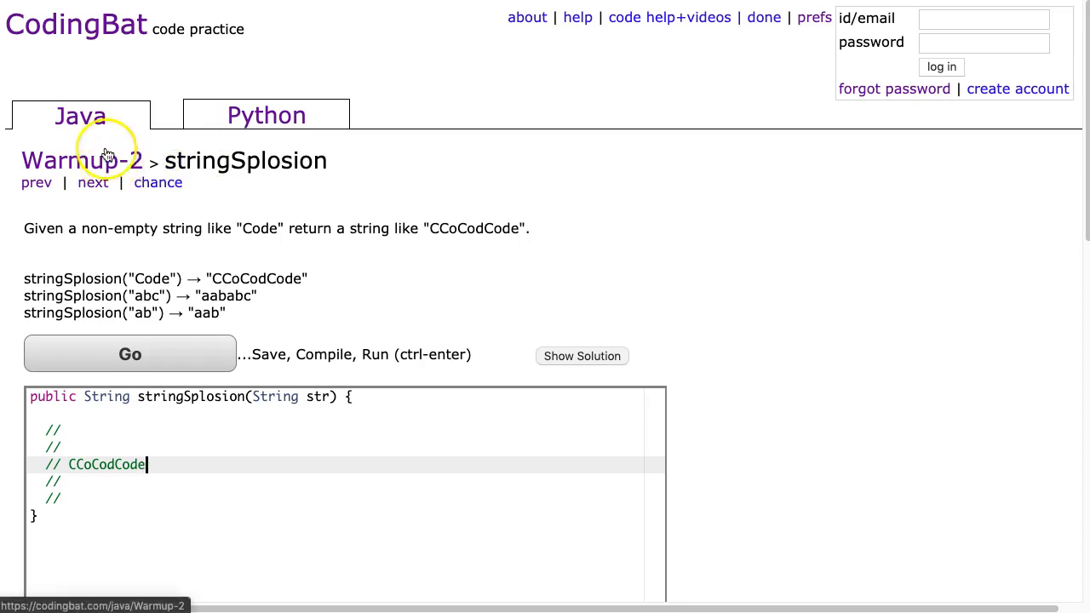
pyautogui.moveTo(172, 422)
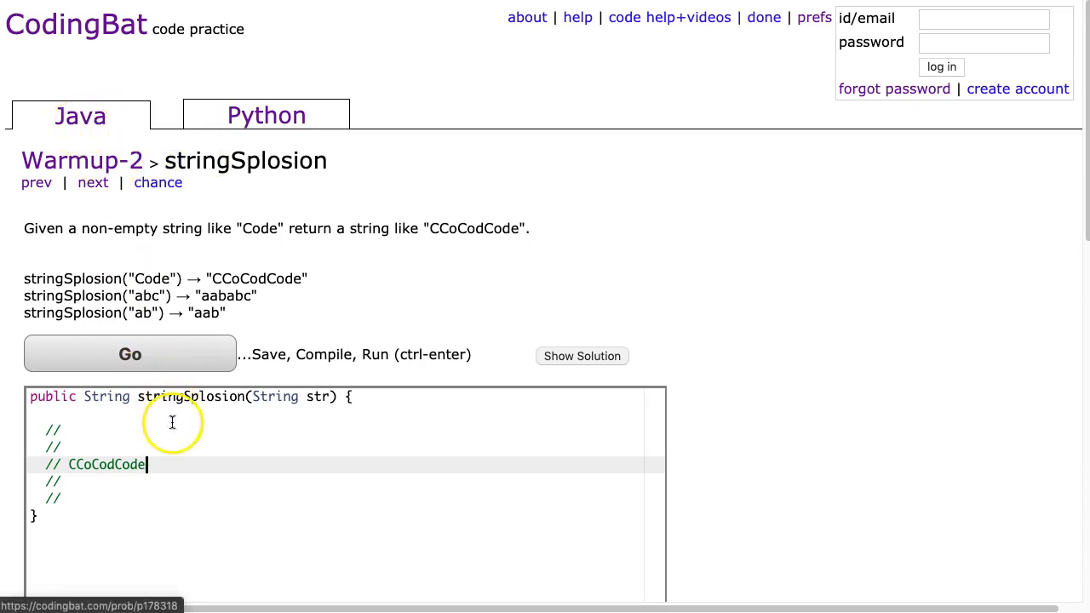
pyautogui.moveTo(49, 235)
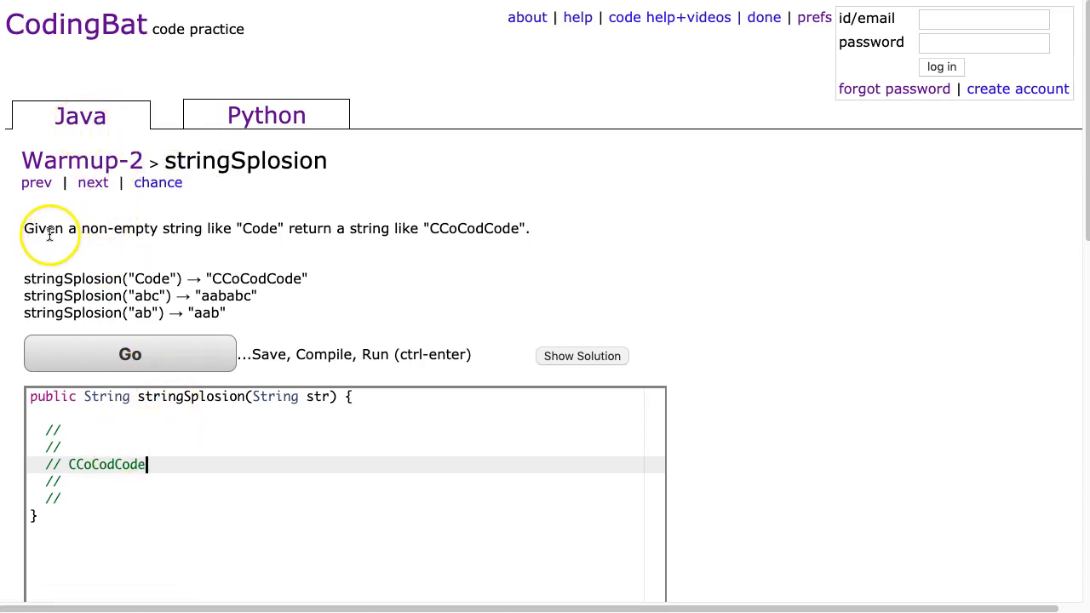
pyautogui.moveTo(330, 237)
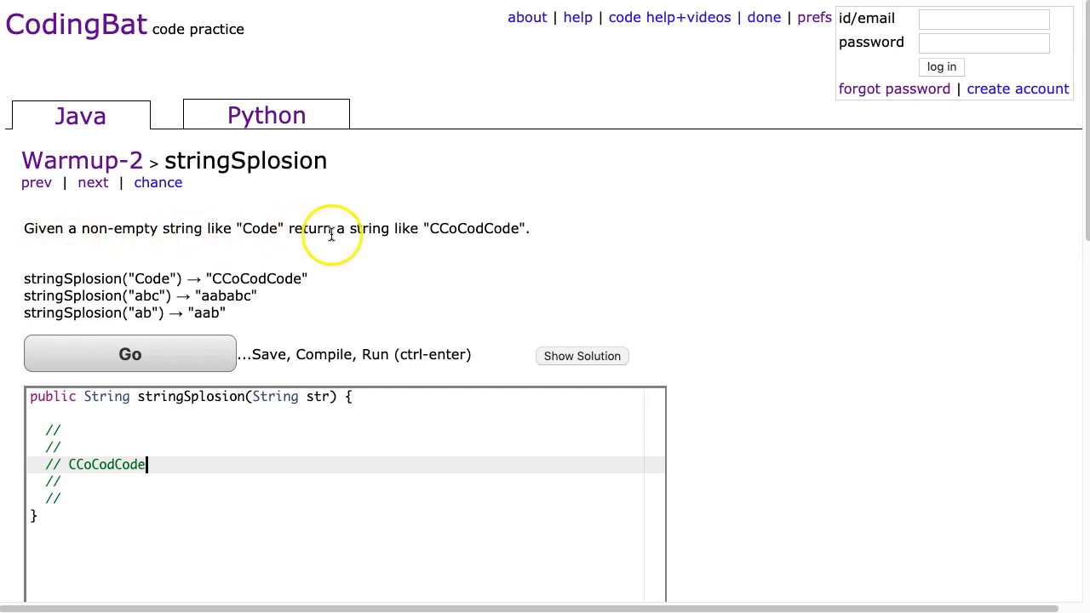
# Insert ' + ' separators so the comment reads "C + Co + Cod + Code"
pyautogui.doubleClick(502, 228)
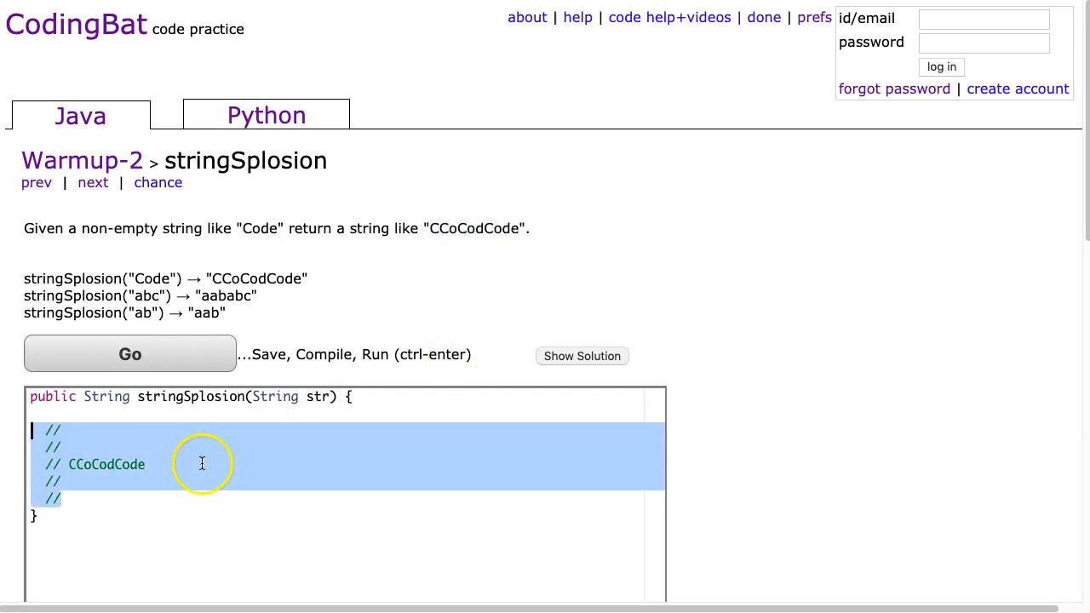
pyautogui.moveTo(109, 476)
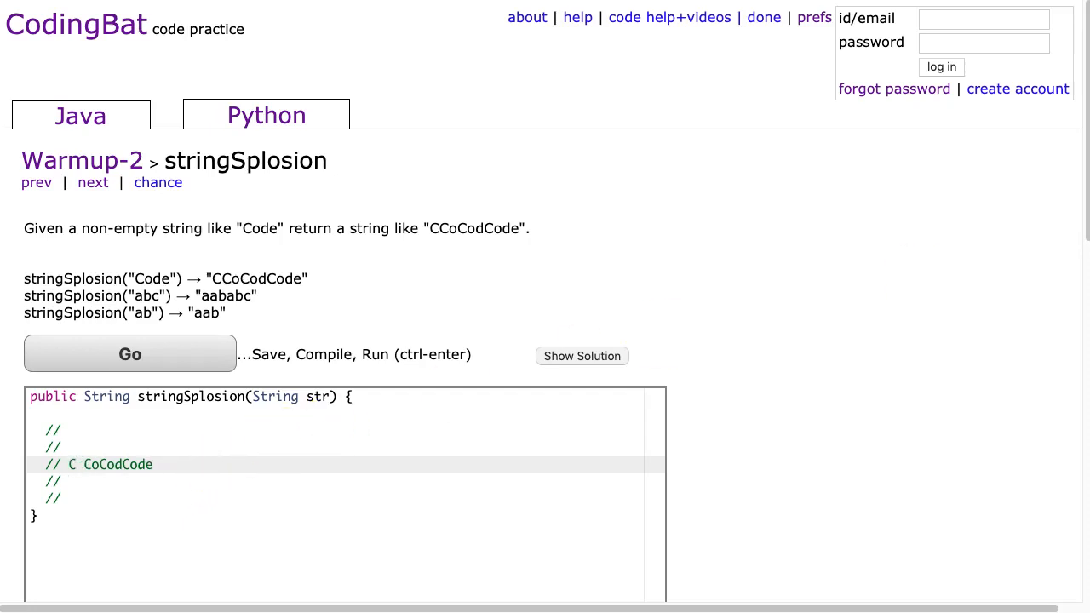
pyautogui.write('+ Co +')
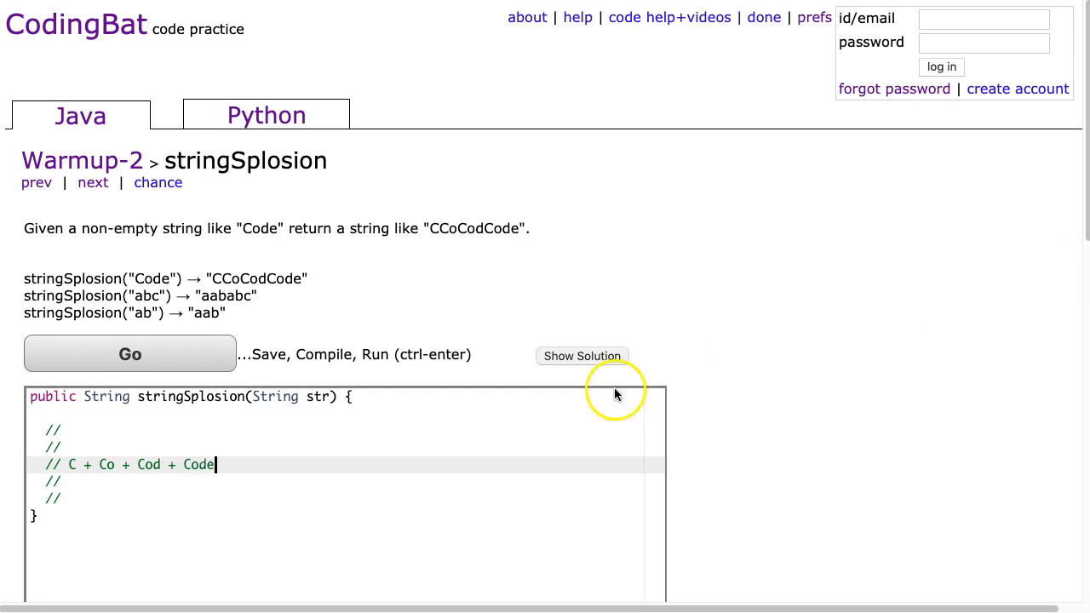
pyautogui.moveTo(77, 489)
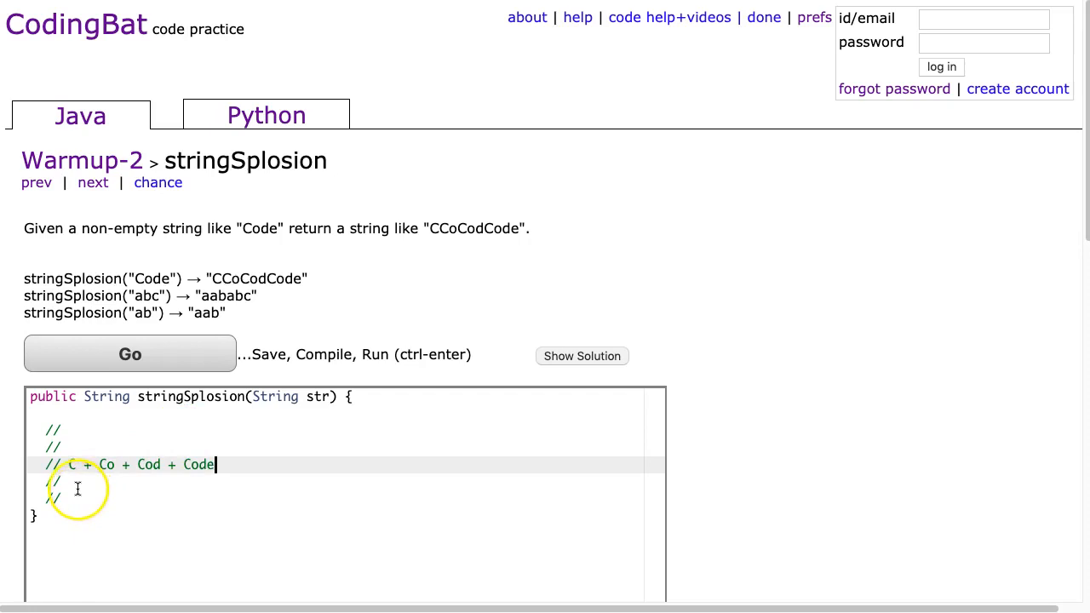
pyautogui.moveTo(71, 467)
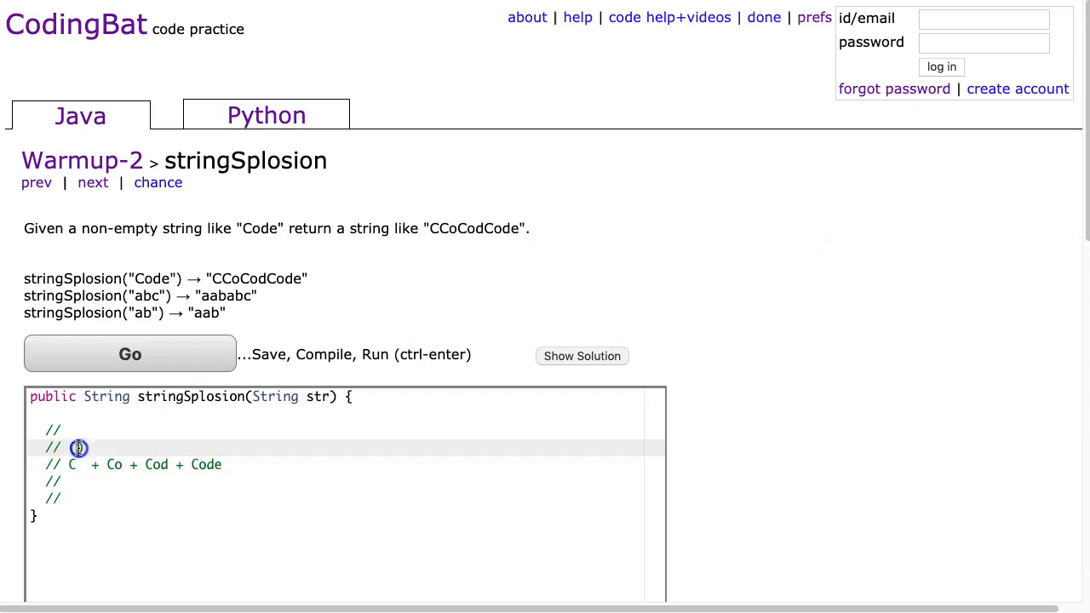
# Write substring ranges (0,1), (0,2), (0,3), (0,4) above their matching pieces C, Co, Cod, Code
pyautogui.write('(0,1)')
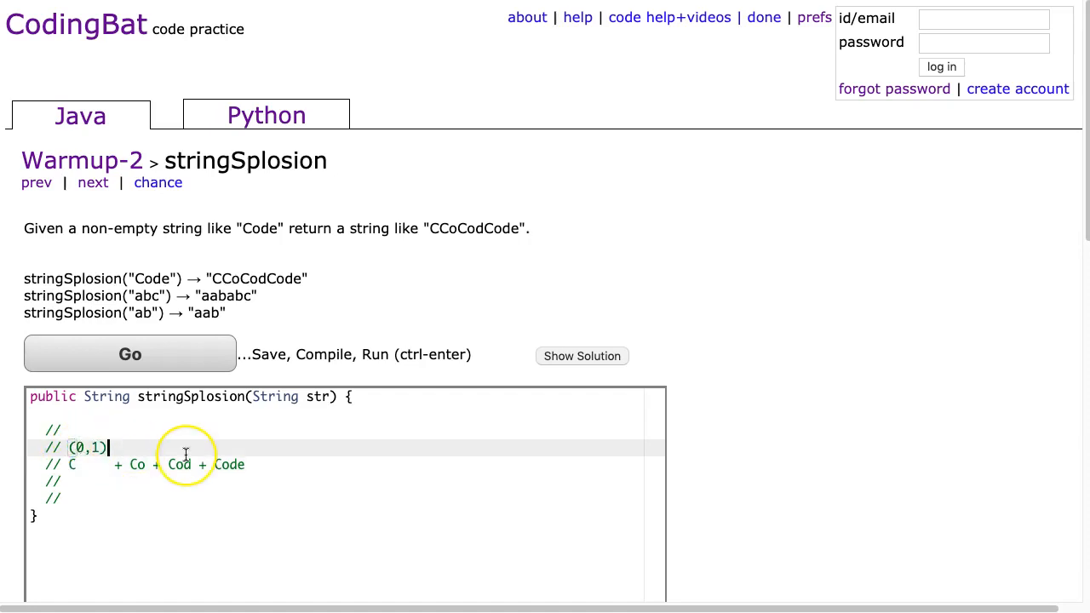
pyautogui.write('()')
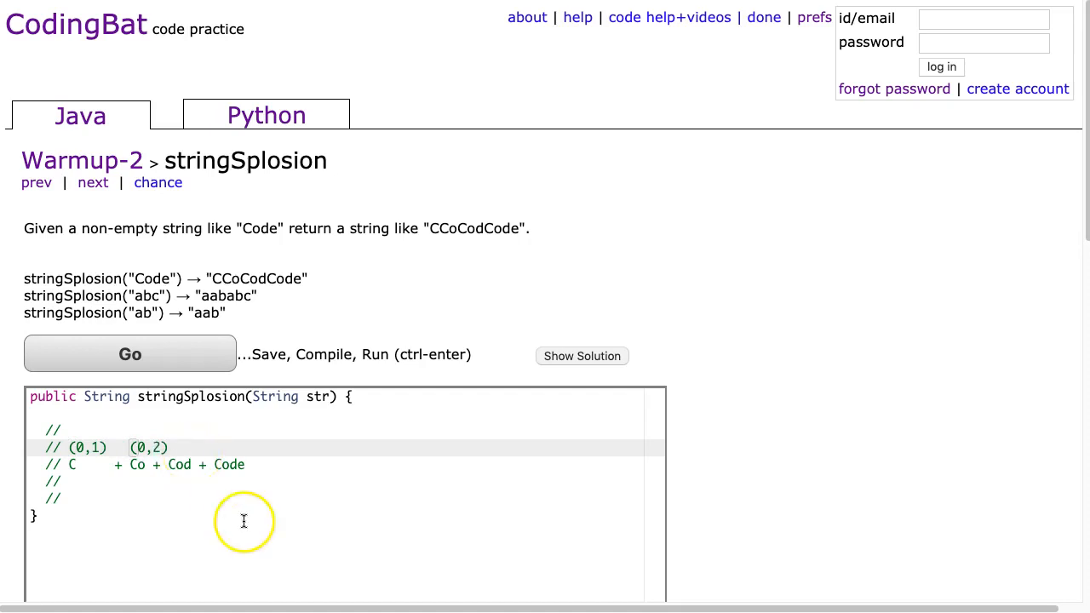
pyautogui.click(153, 465)
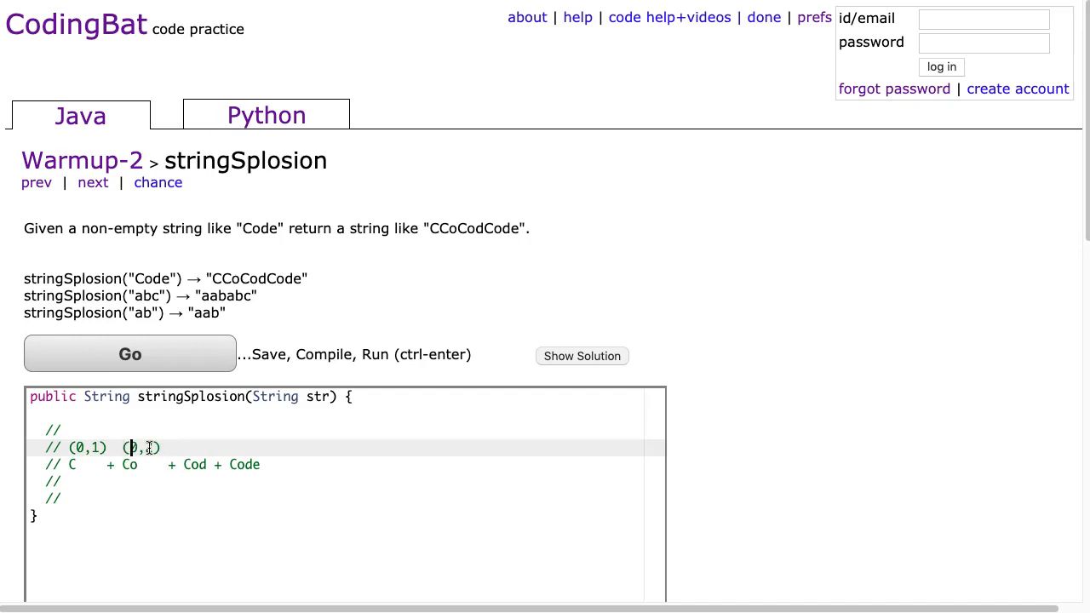
pyautogui.click(149, 465)
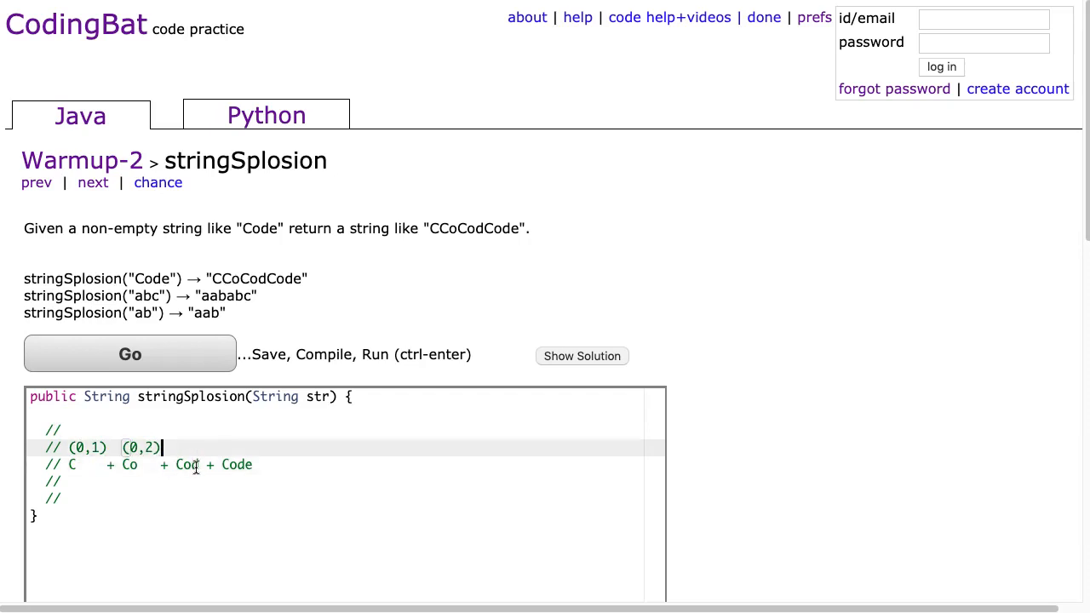
pyautogui.write('(0,3)')
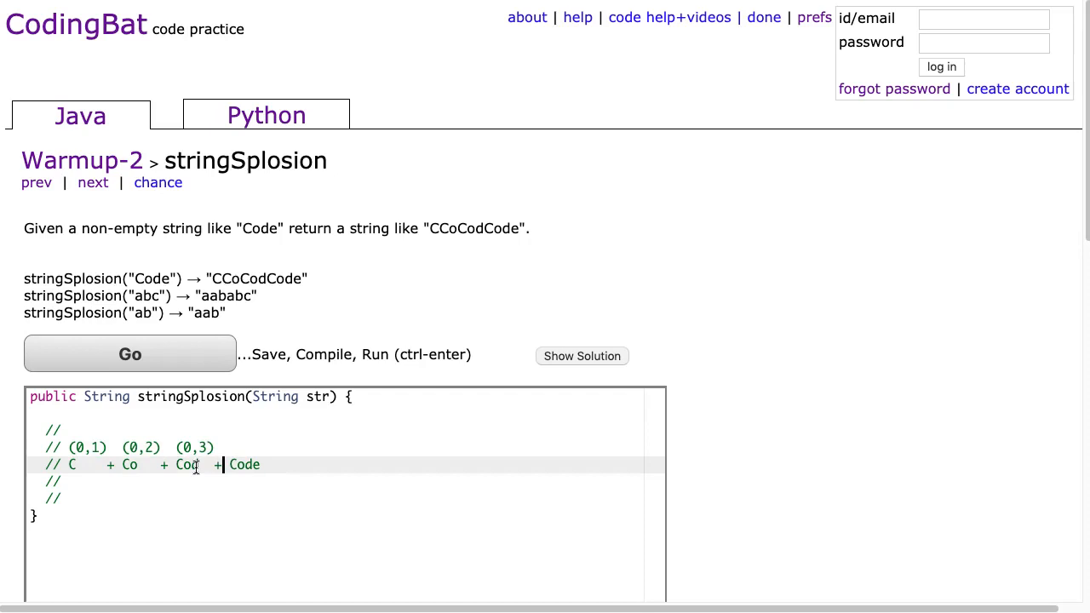
pyautogui.write('(0,4')
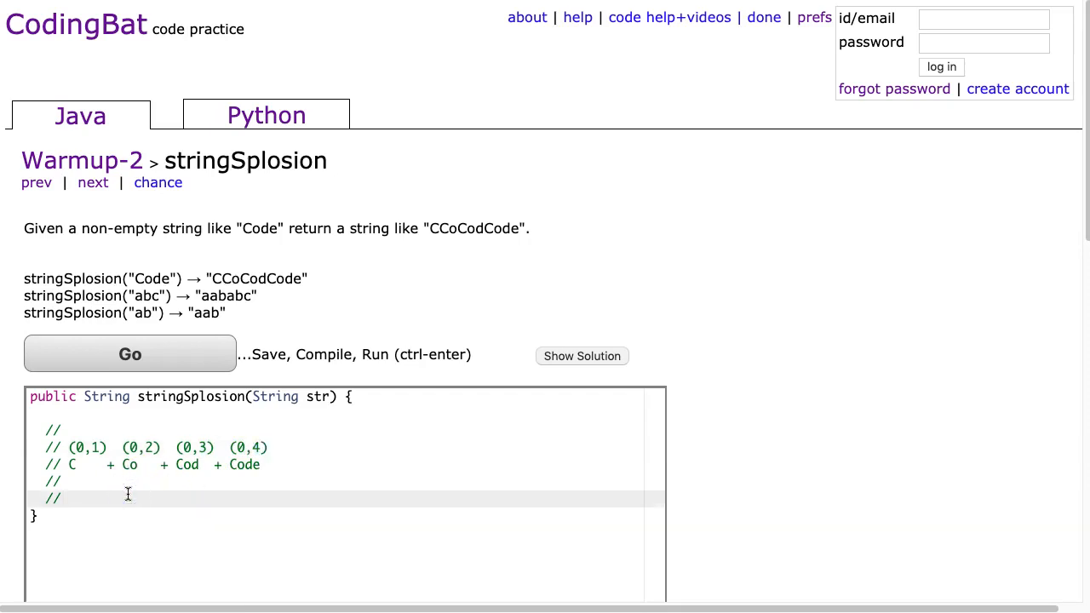
# Declare String result = "" and start a for loop from i = 0 while i < 5
pyautogui.click(118, 499)
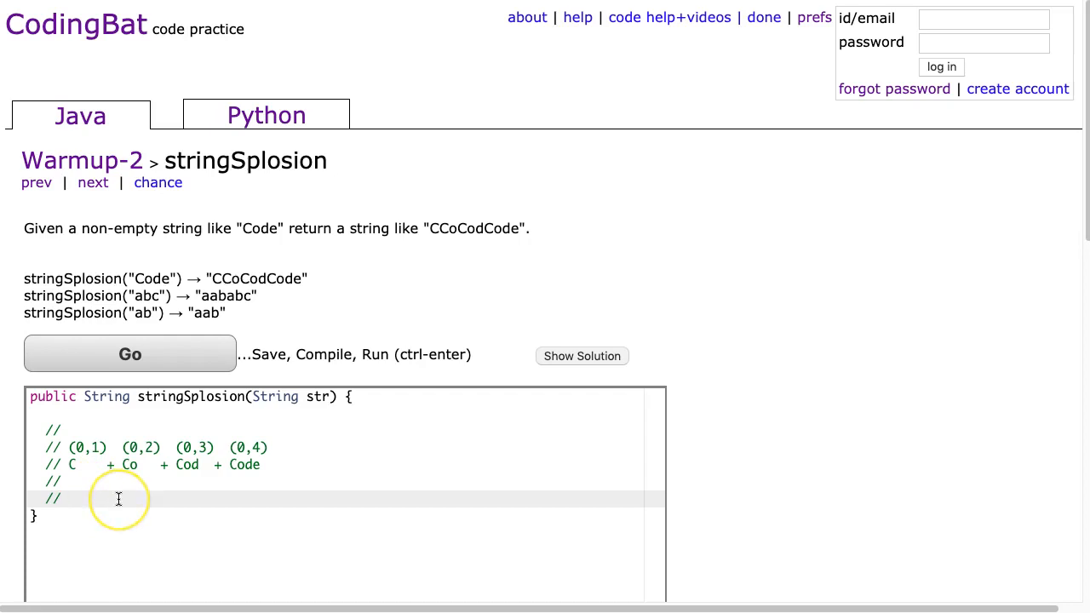
pyautogui.write('s')
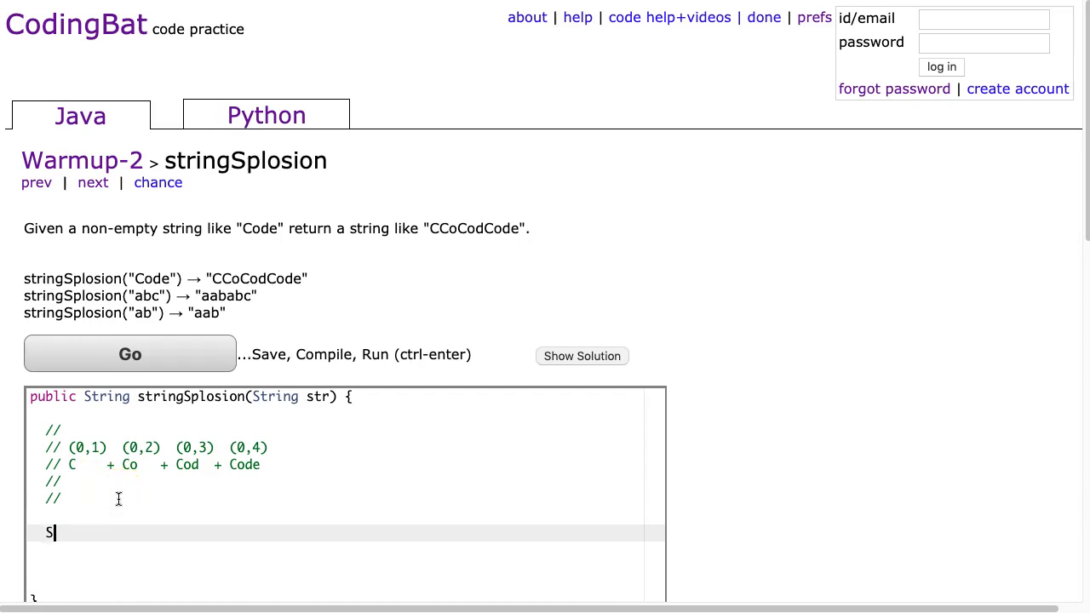
pyautogui.write('tring result = ""')
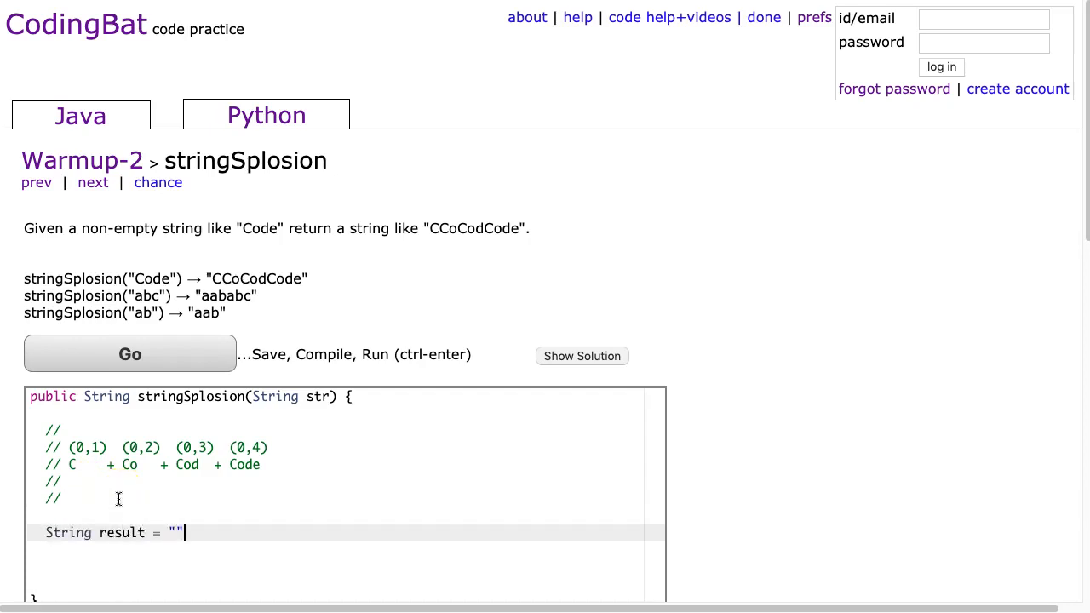
pyautogui.write("'")
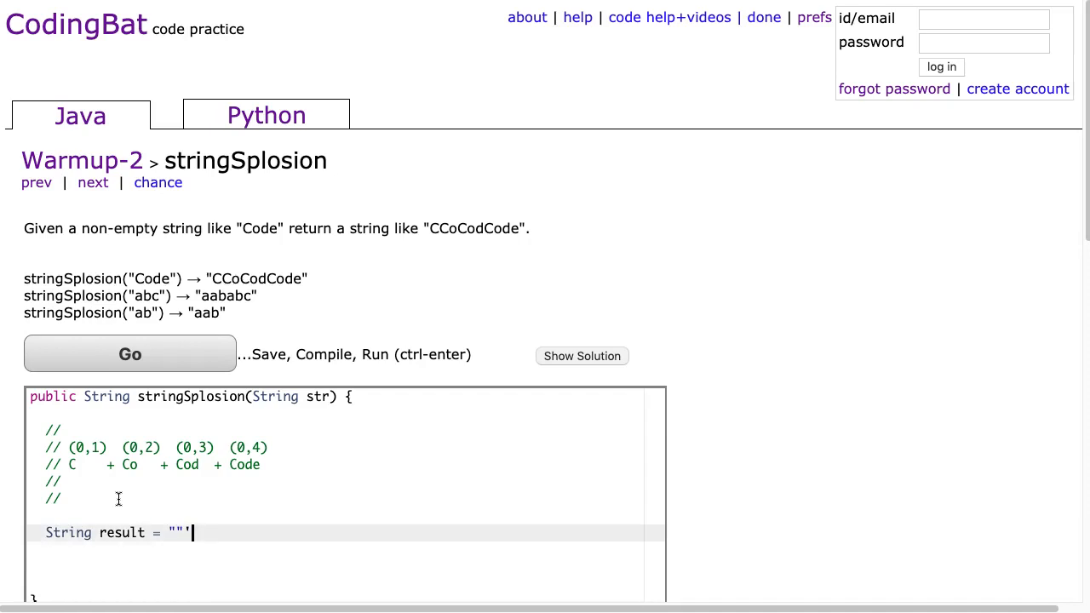
pyautogui.press('Enter')
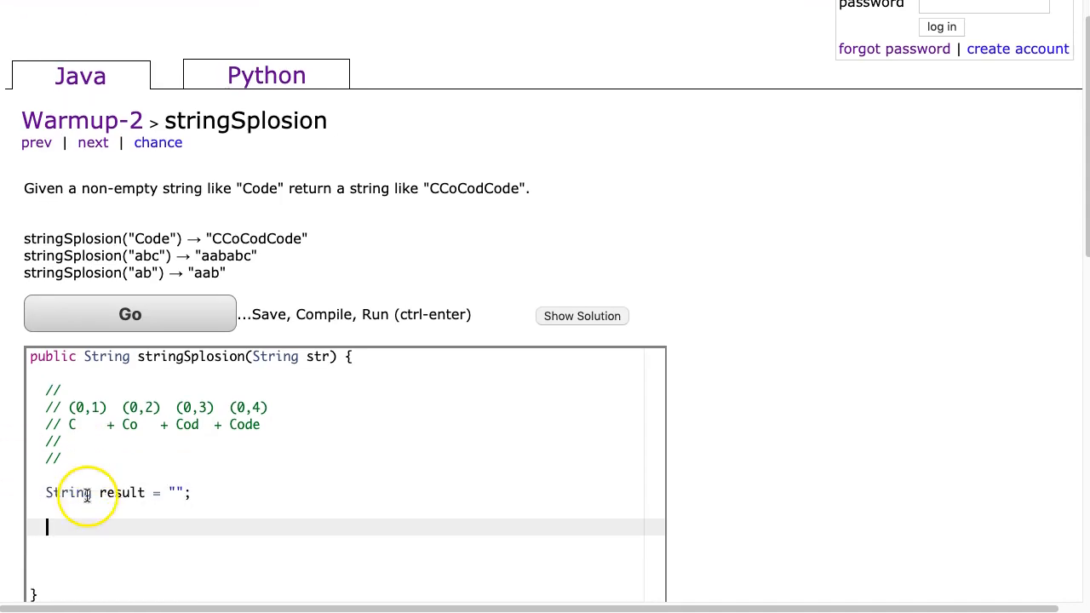
pyautogui.write('for (')
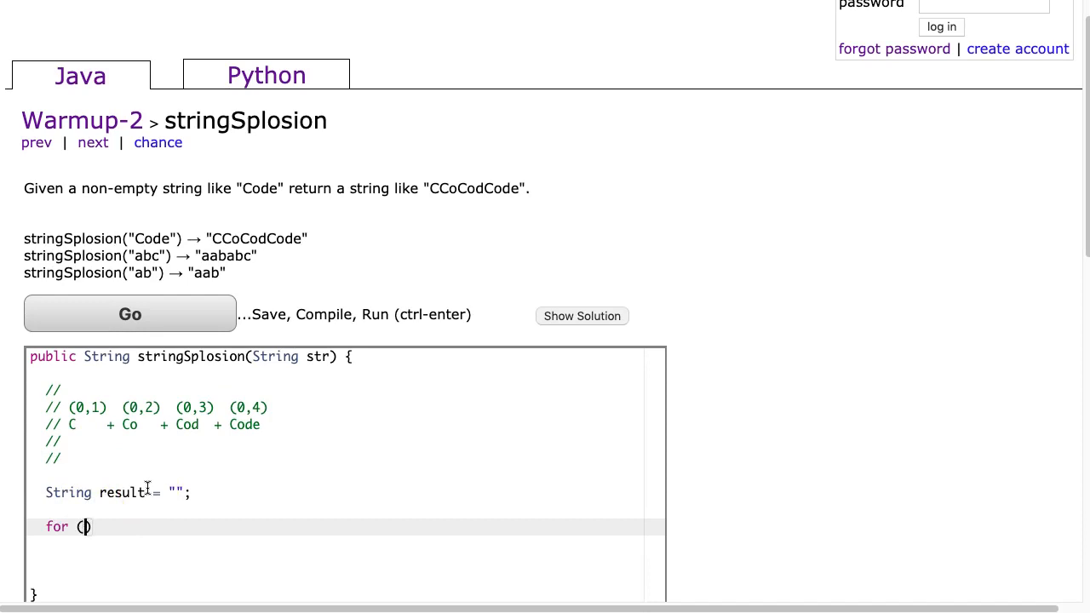
pyautogui.write('int i = 0; i <')
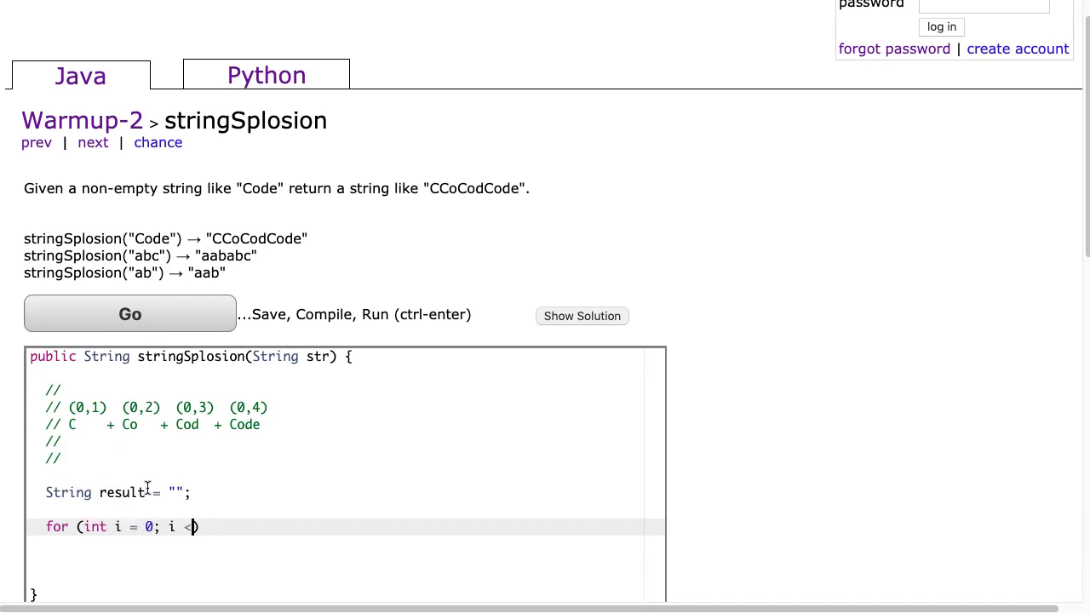
pyautogui.write('5')
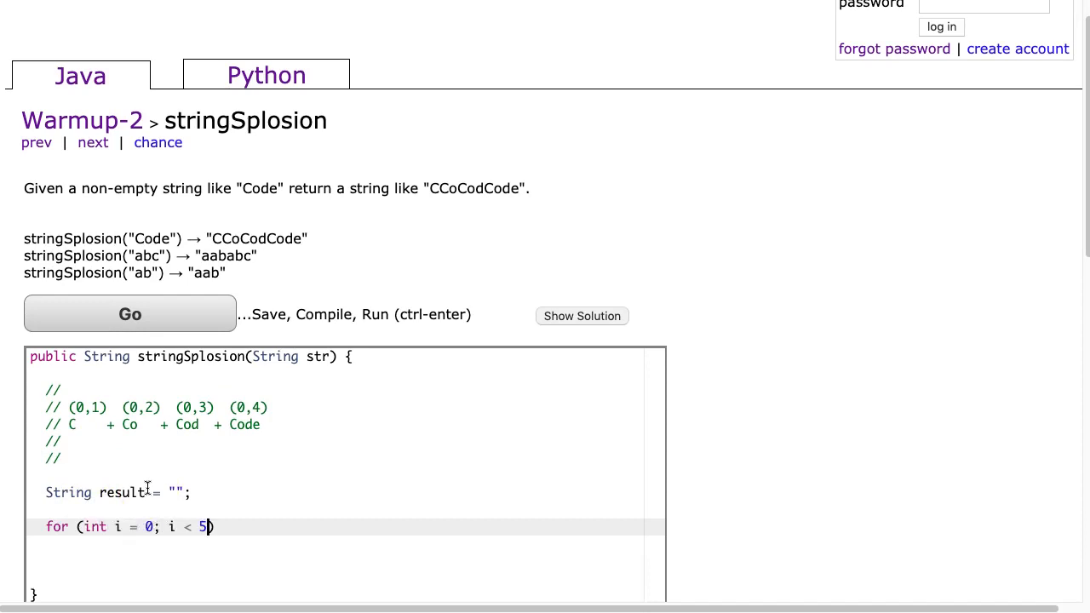
pyautogui.write(';')
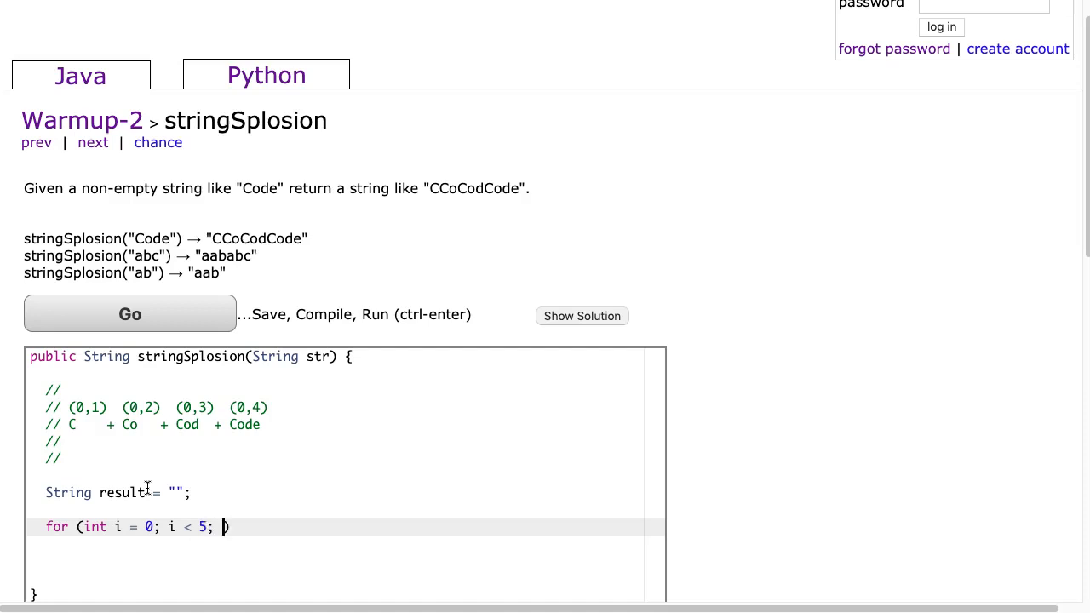
pyautogui.write('i = i + 1')
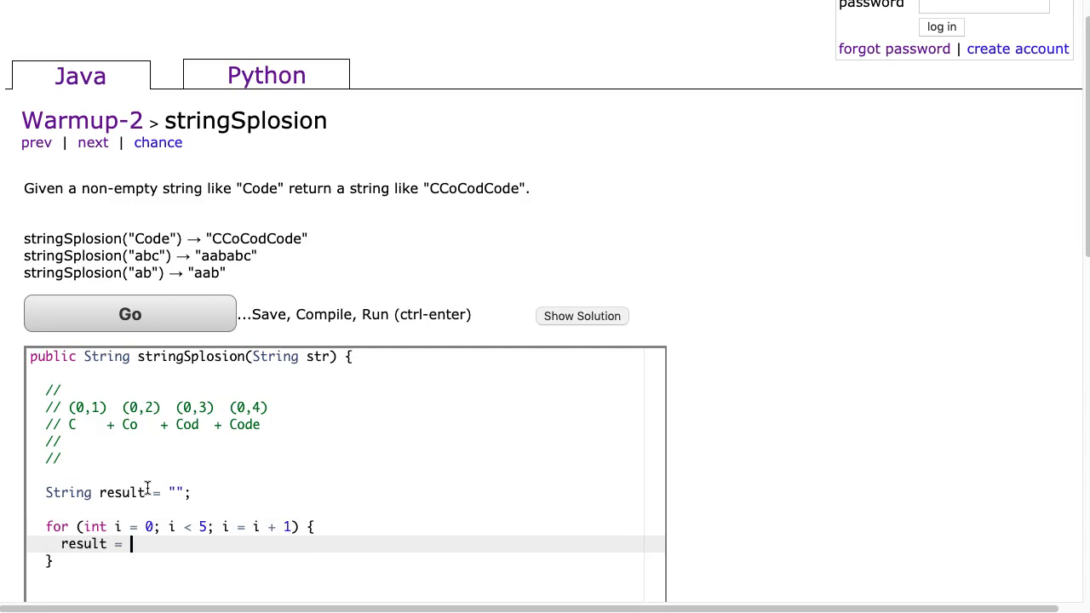
# Append str.substring(0,i) to result each pass, return result, and run the tests
pyautogui.write('result =')
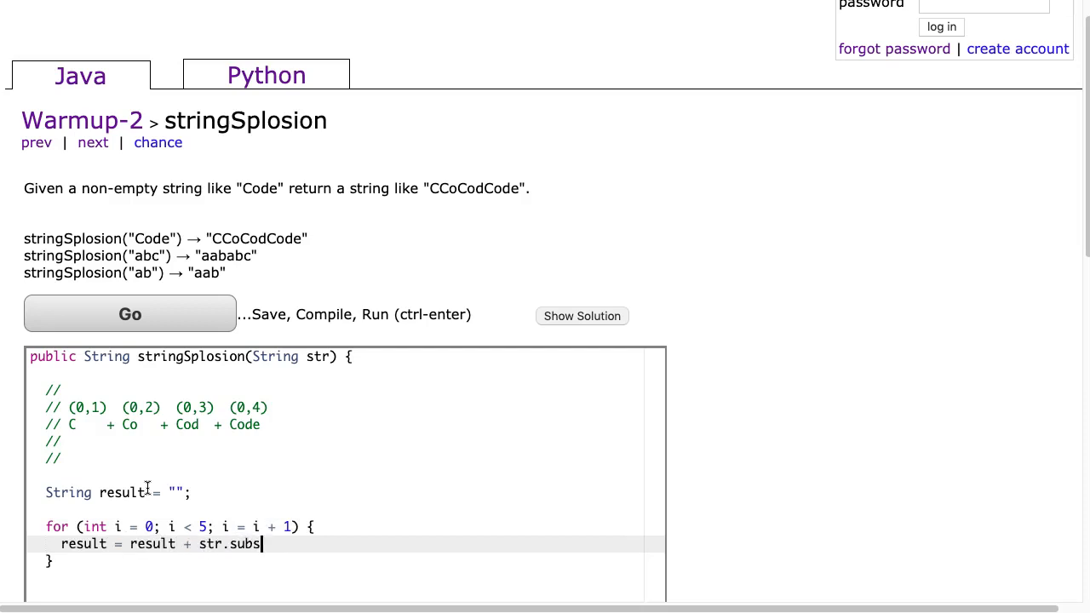
pyautogui.write('tring(0,')
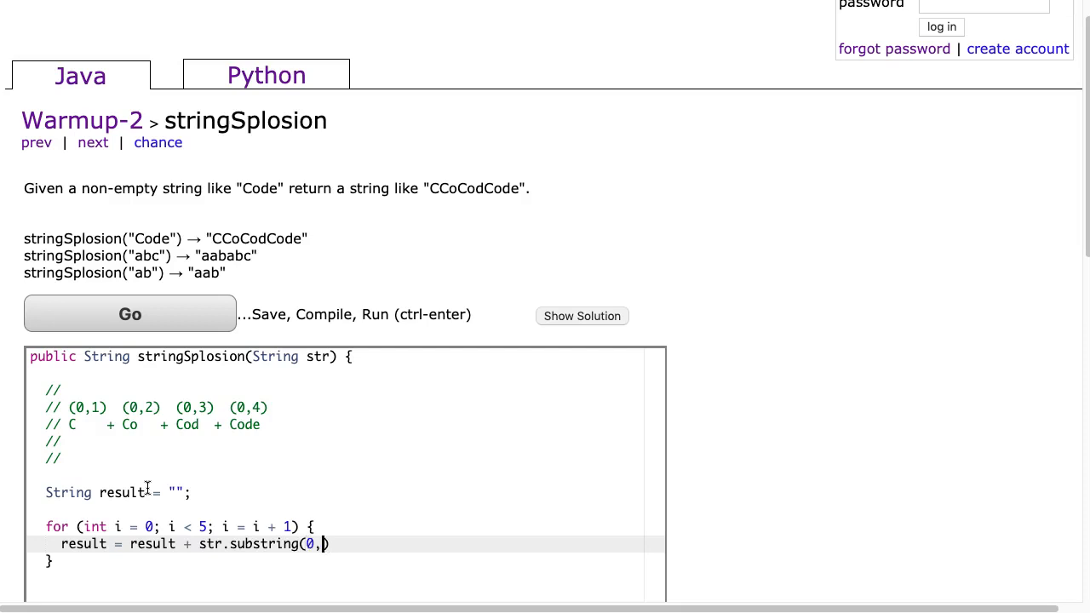
pyautogui.write('i);')
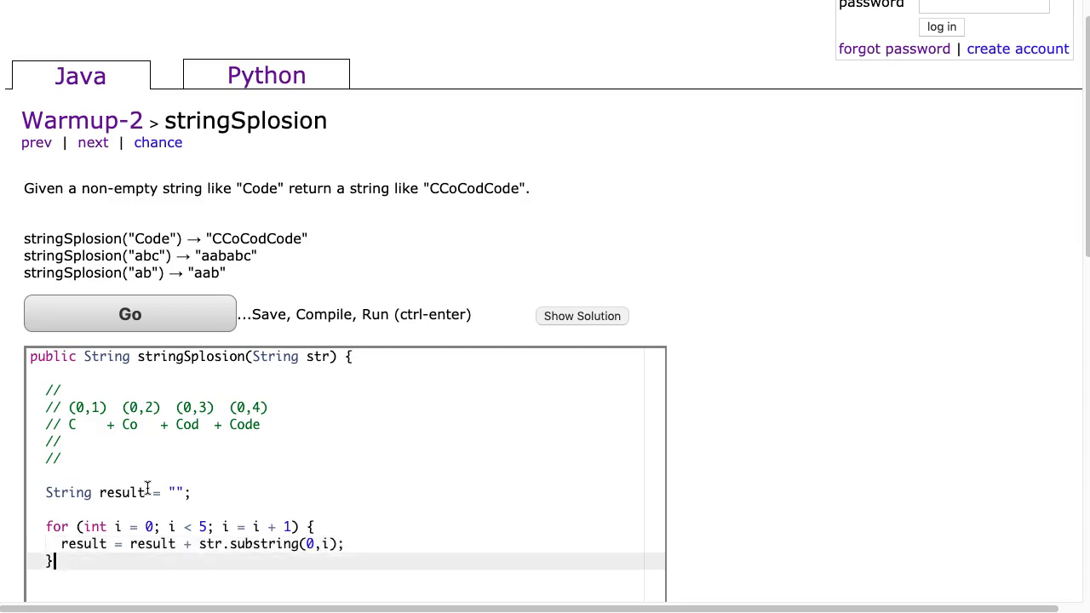
pyautogui.write('return result')
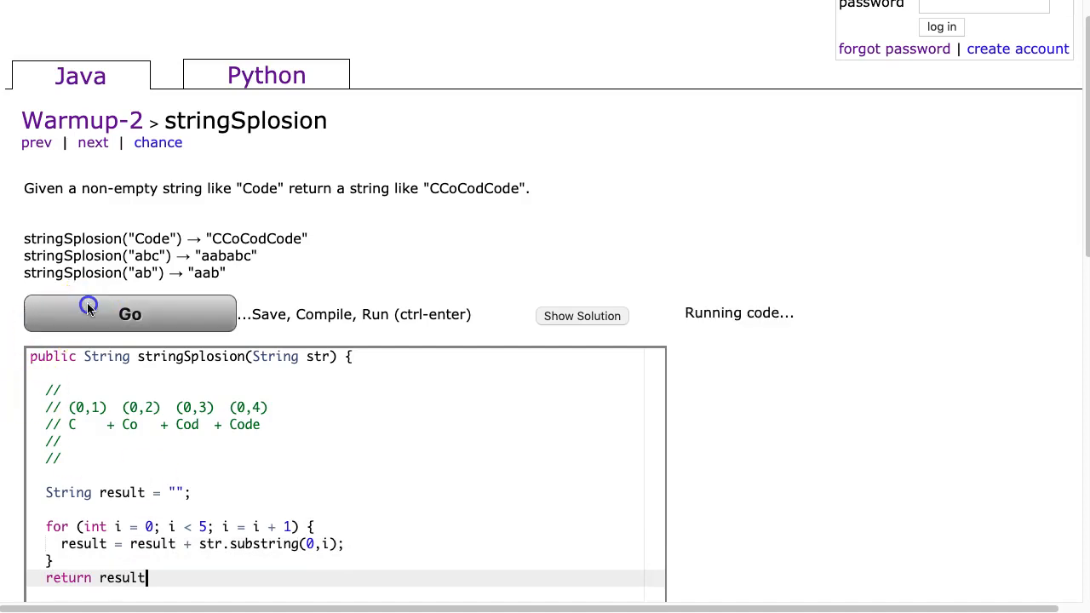
pyautogui.click(130, 313)
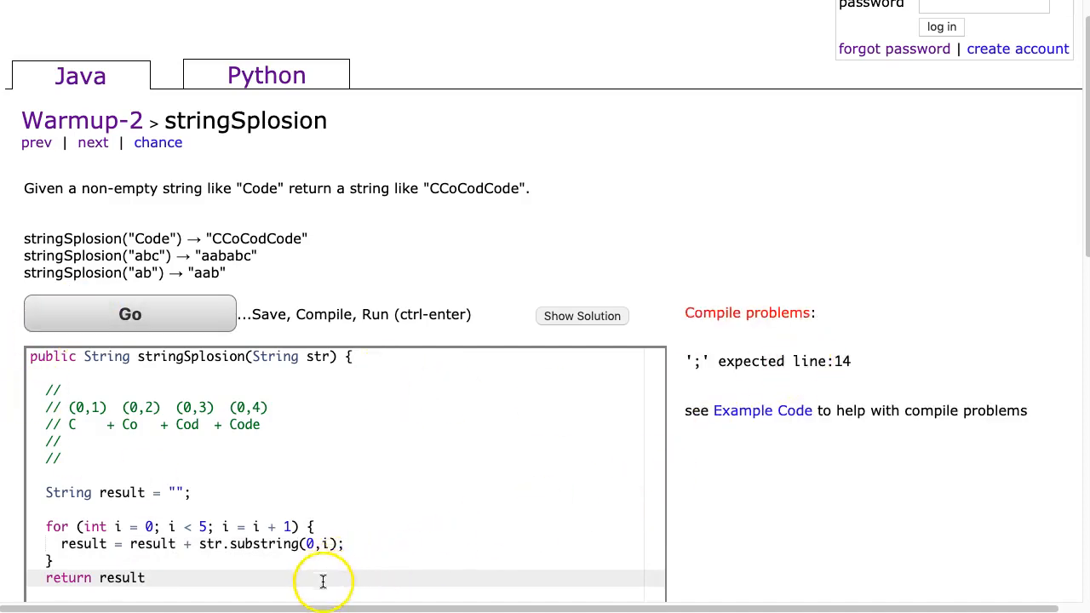
pyautogui.click(130, 314)
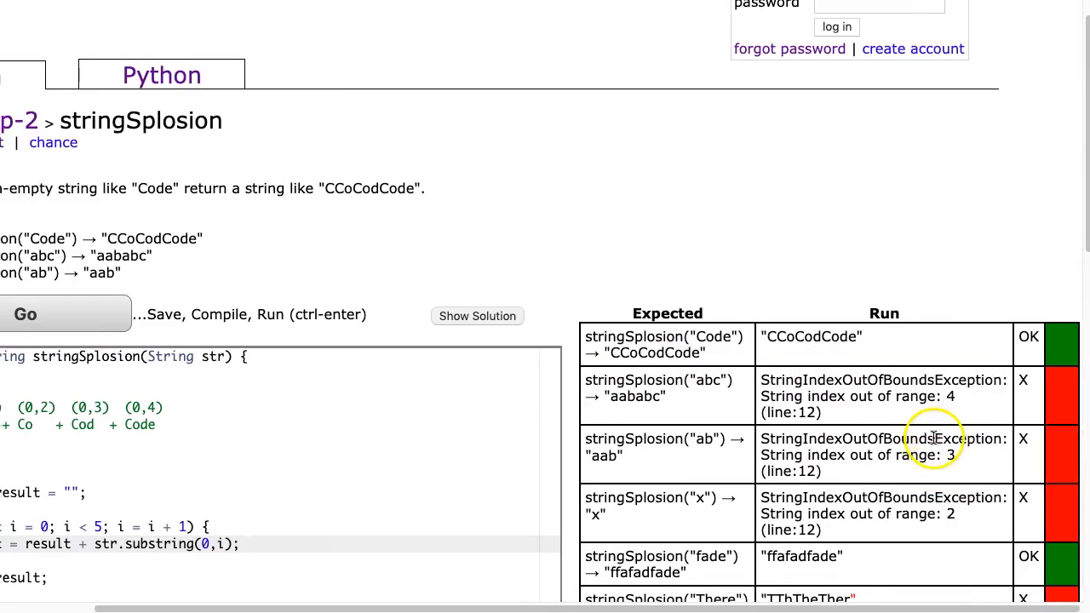
pyautogui.scroll(-3)
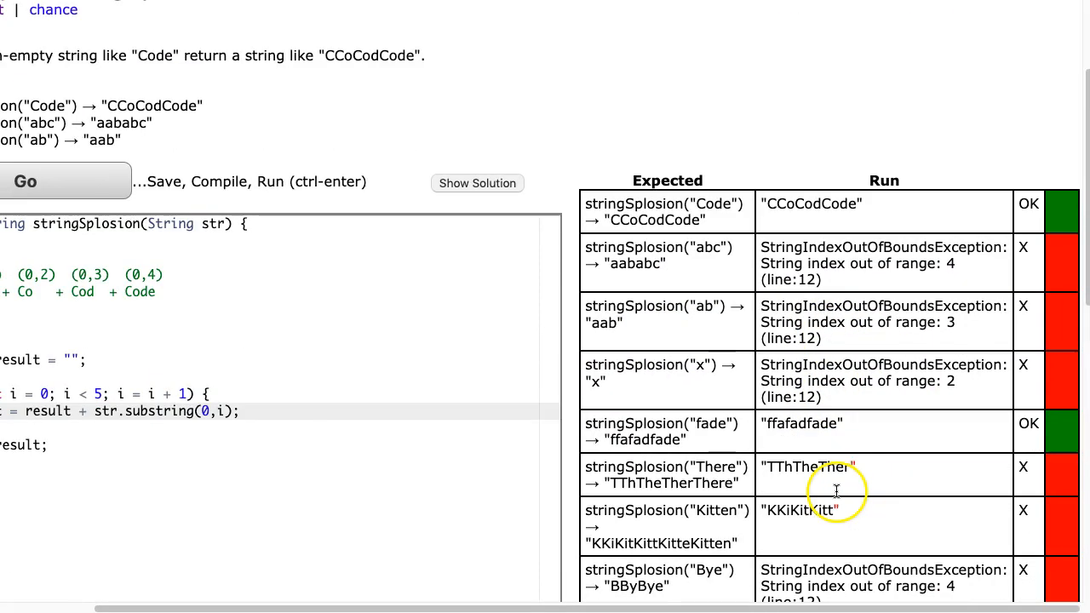
pyautogui.scroll(-3)
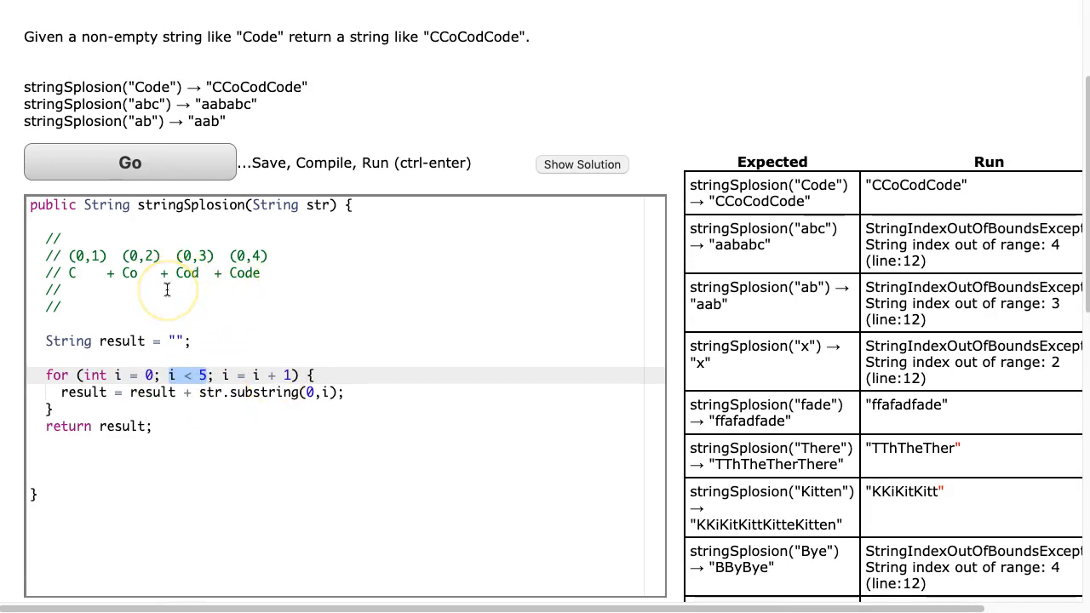
pyautogui.moveTo(168, 87)
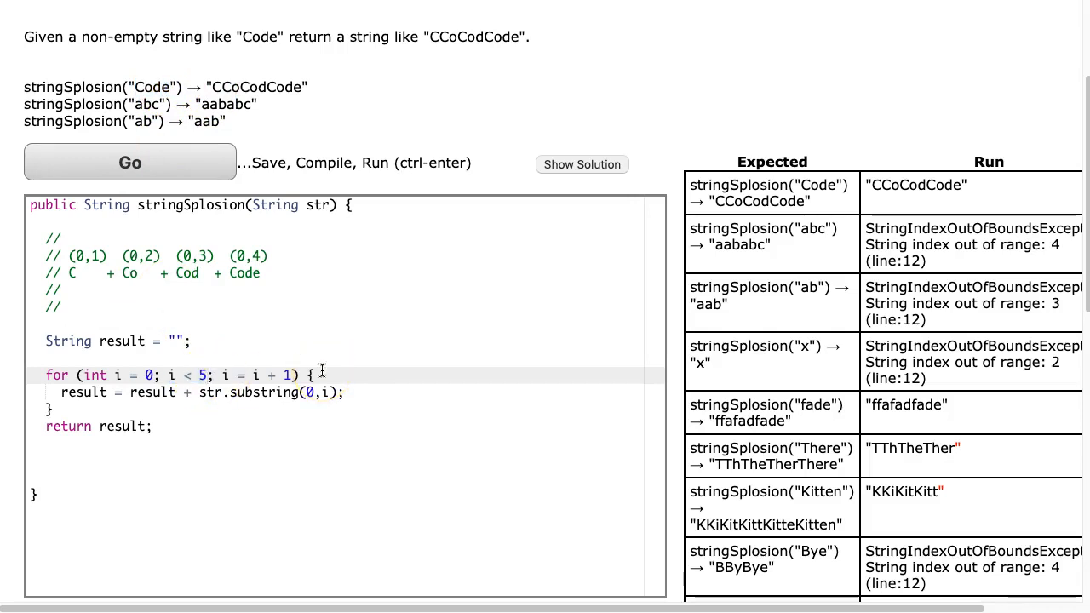
# Replace the loop limit 5 with str.length() + 1 and rerun the tests
pyautogui.press('Backspace')
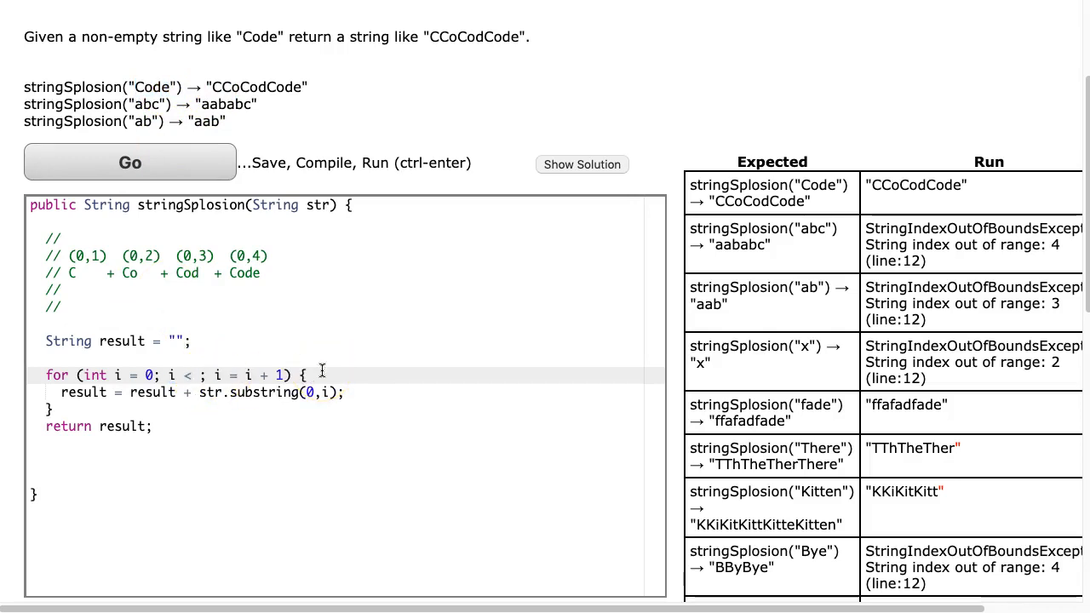
pyautogui.write('str.length() + 1')
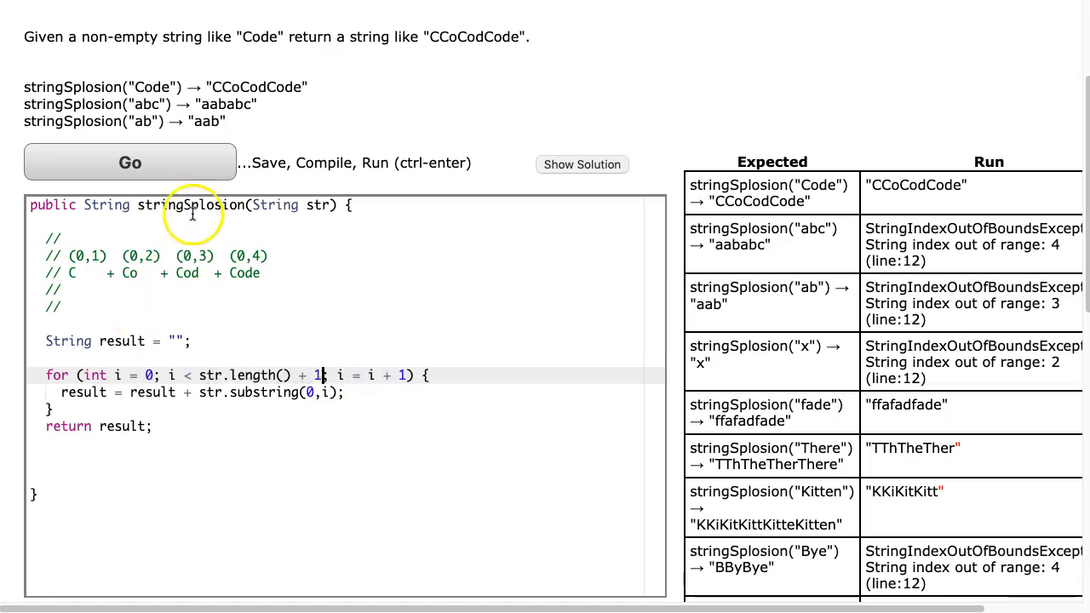
pyautogui.click(129, 162)
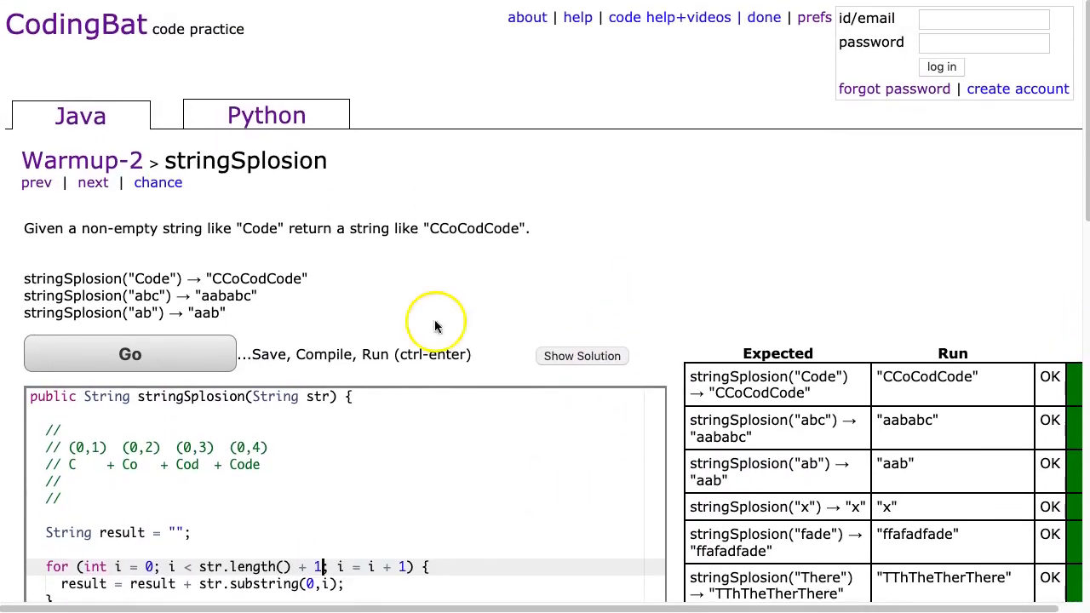
pyautogui.moveTo(45, 34)
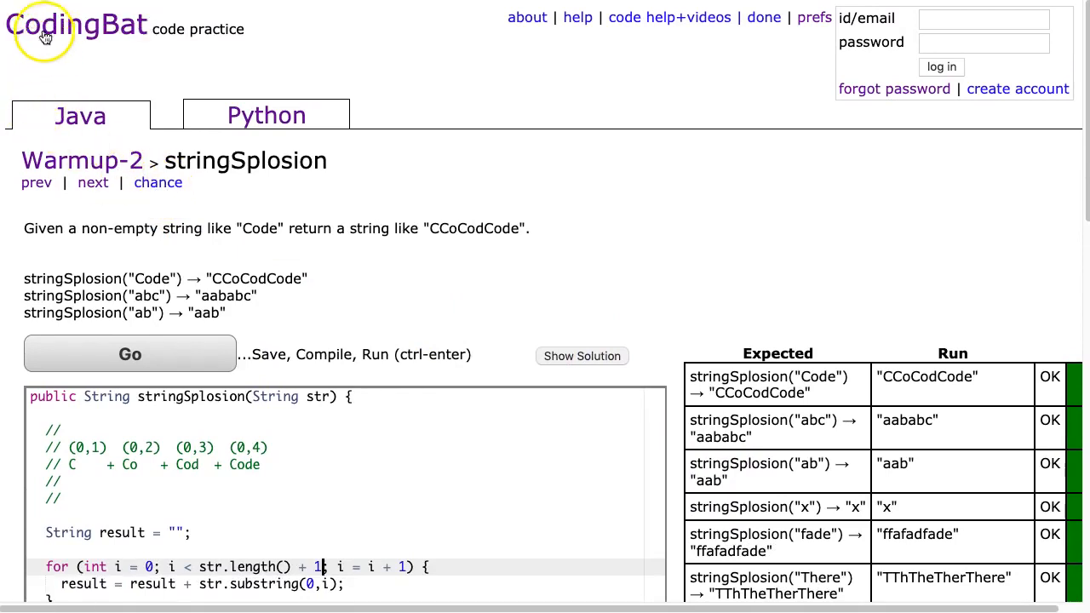